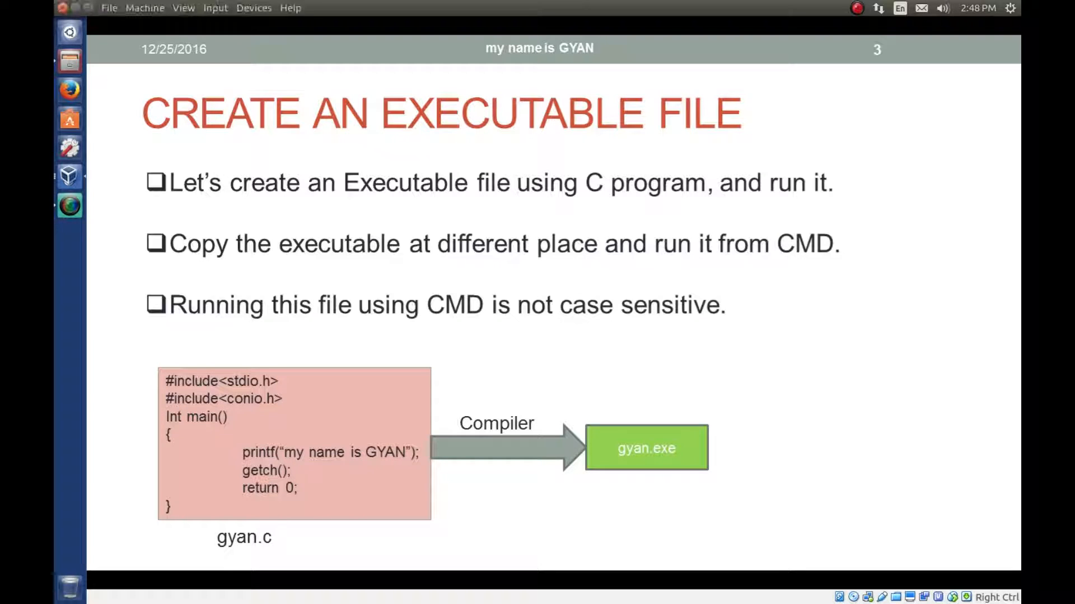
mouse_move(69, 148)
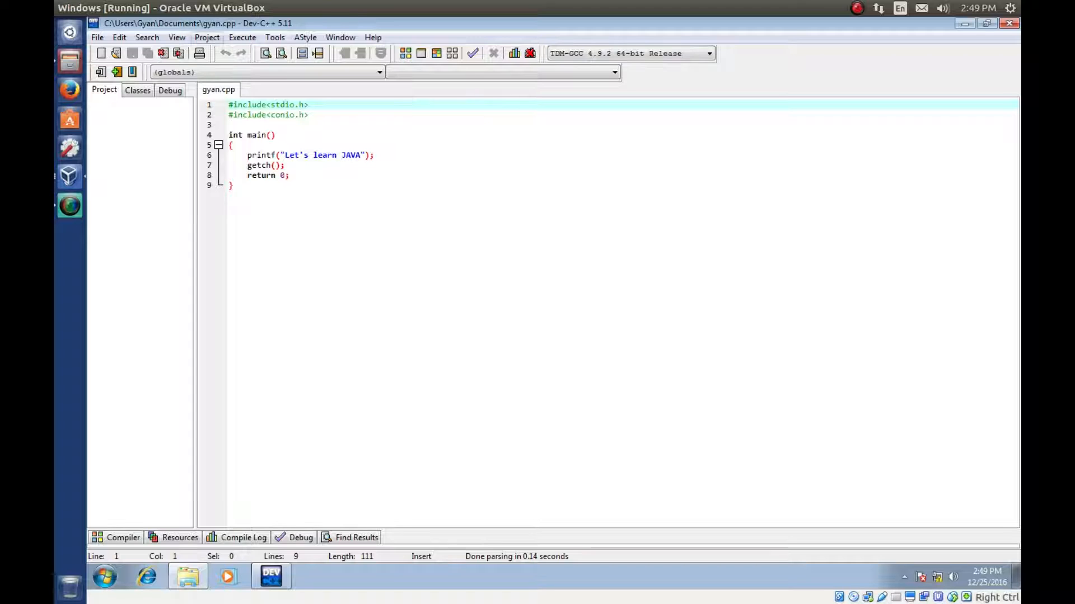
Step: Compile gyan.cpp into gyan.exe via Execute, run it to print "Let's learn JAVA", and close the console
click(242, 37)
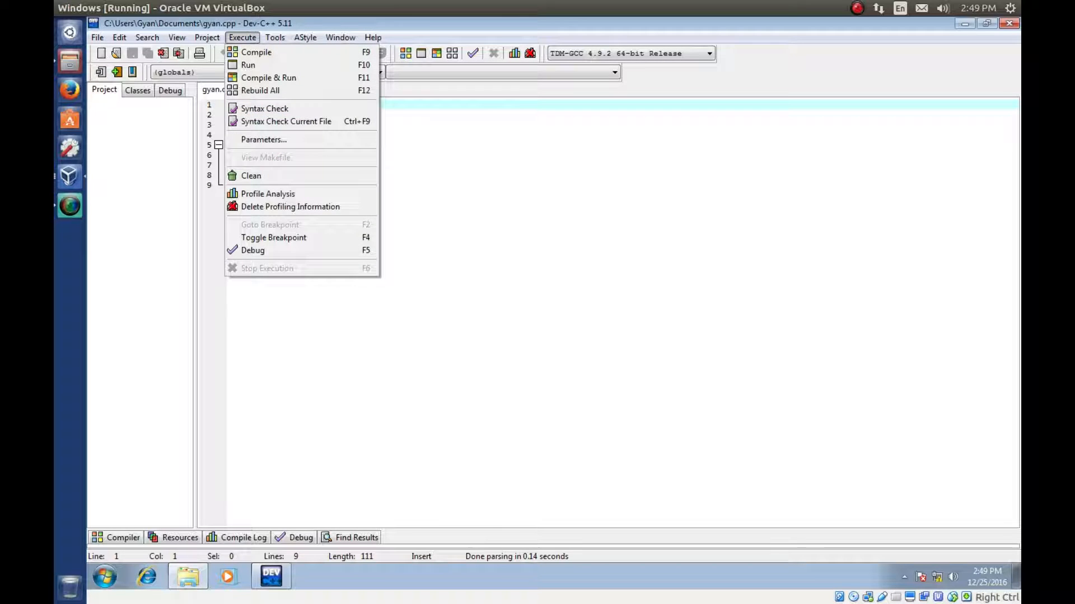
click(255, 52)
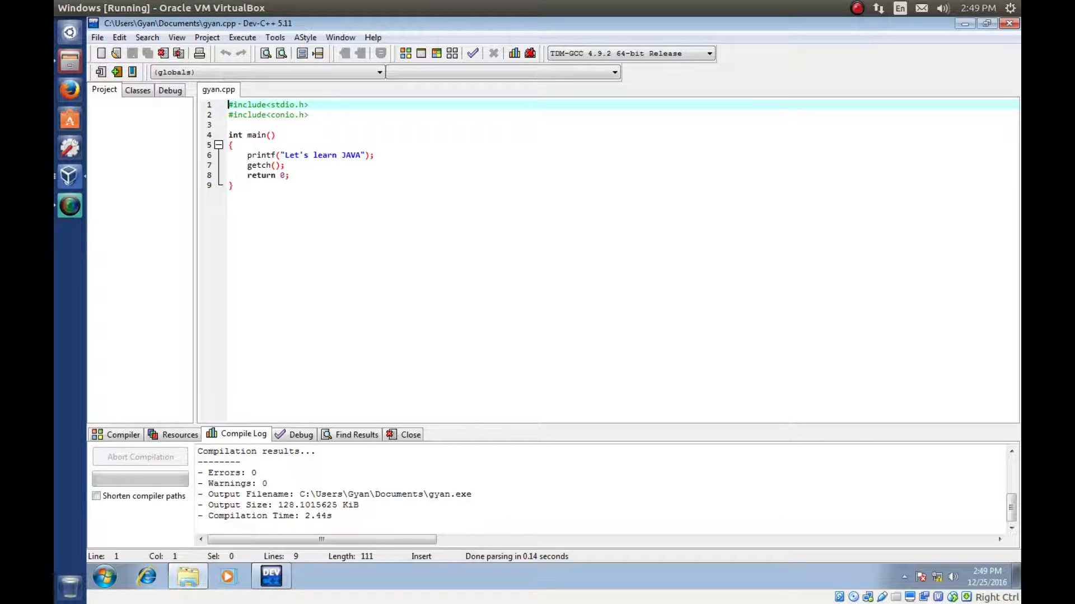
click(242, 36)
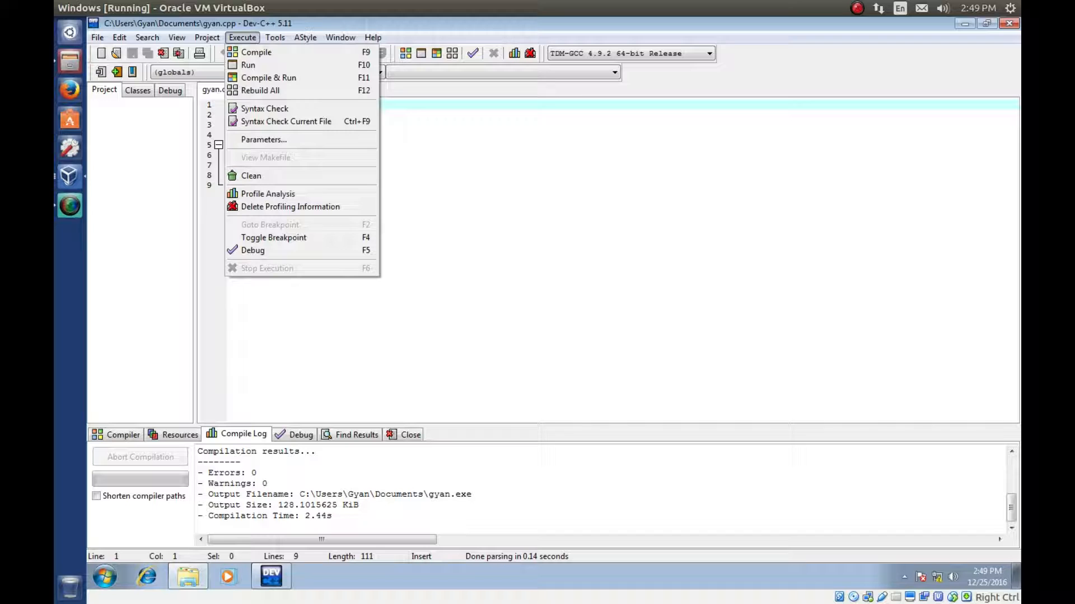
click(247, 65)
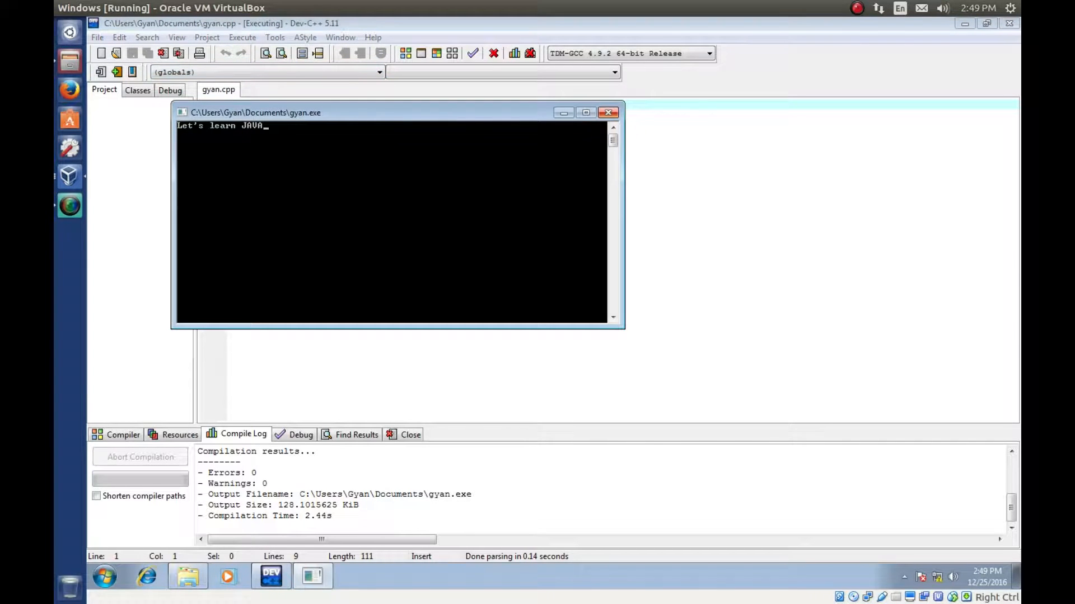
click(608, 112)
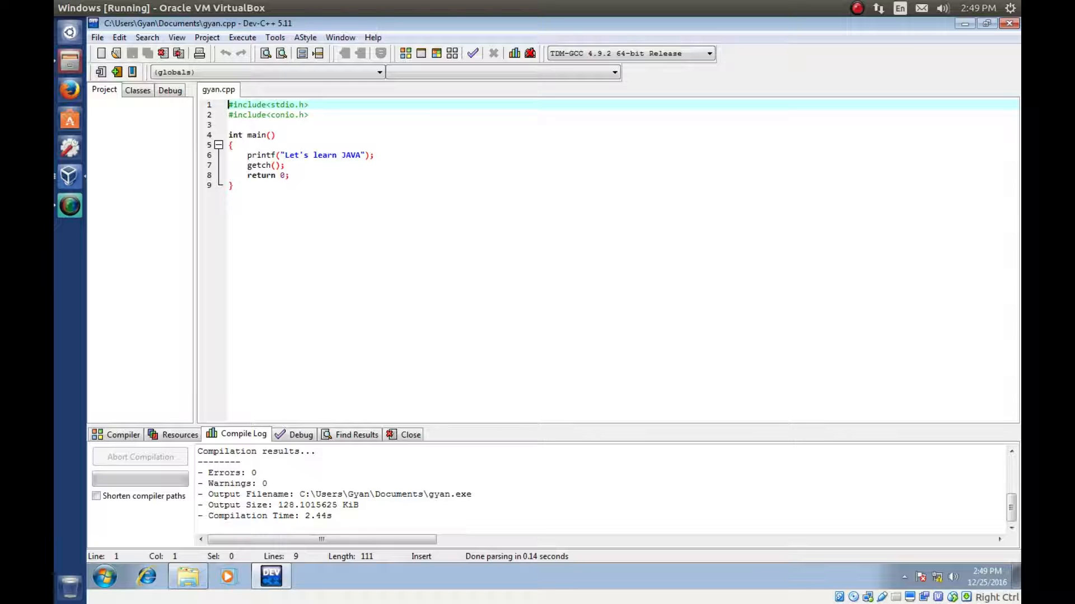
mouse_move(187, 575)
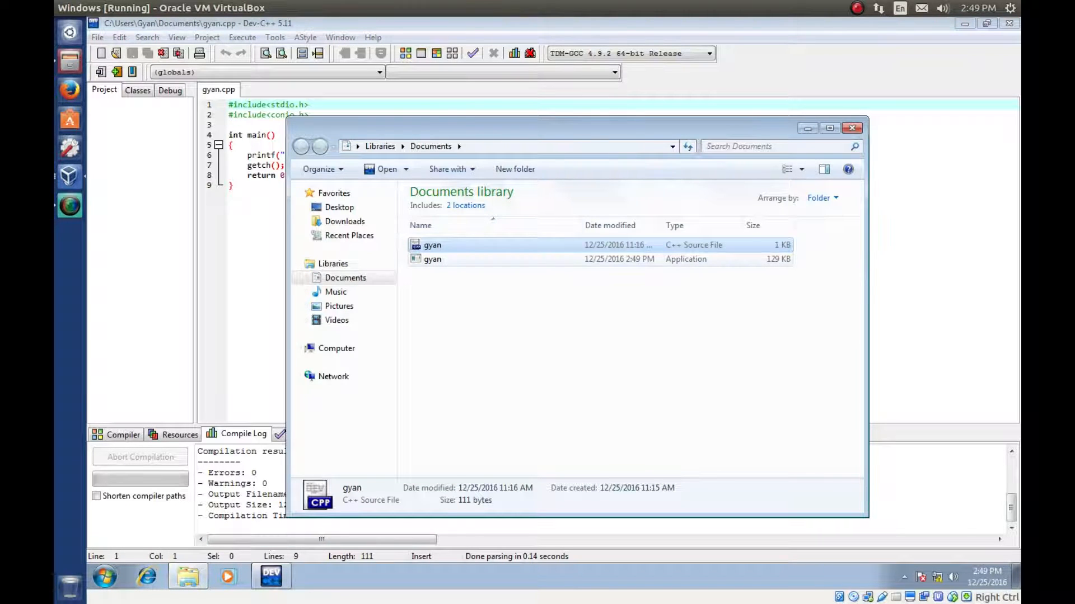
Step: Run gyan.exe from Documents to see "Let's learn JAVA", then copy the executable for the desktop
click(432, 259)
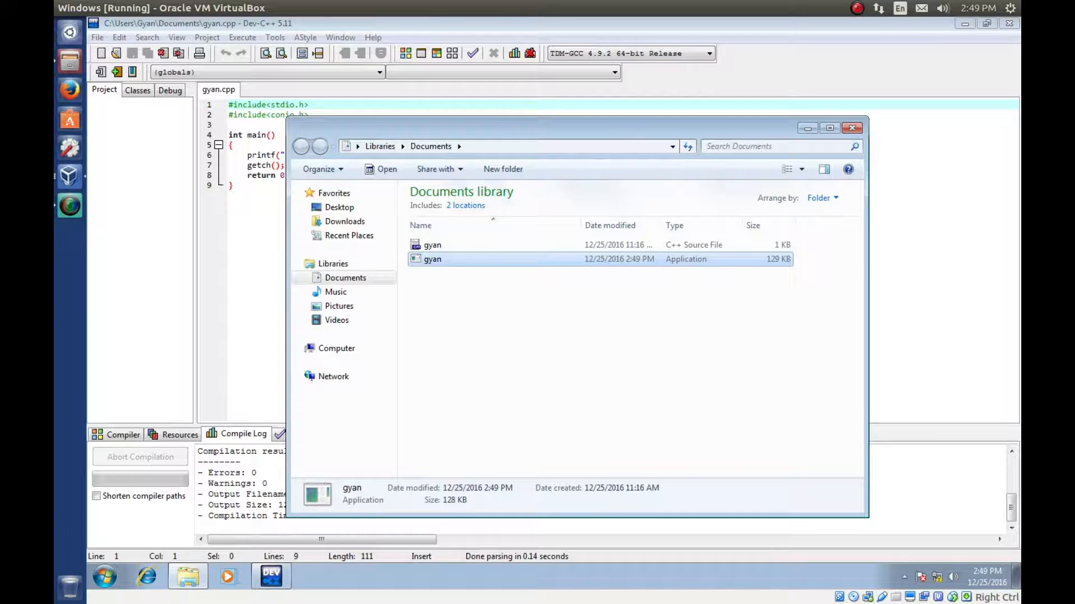
right_click(432, 258)
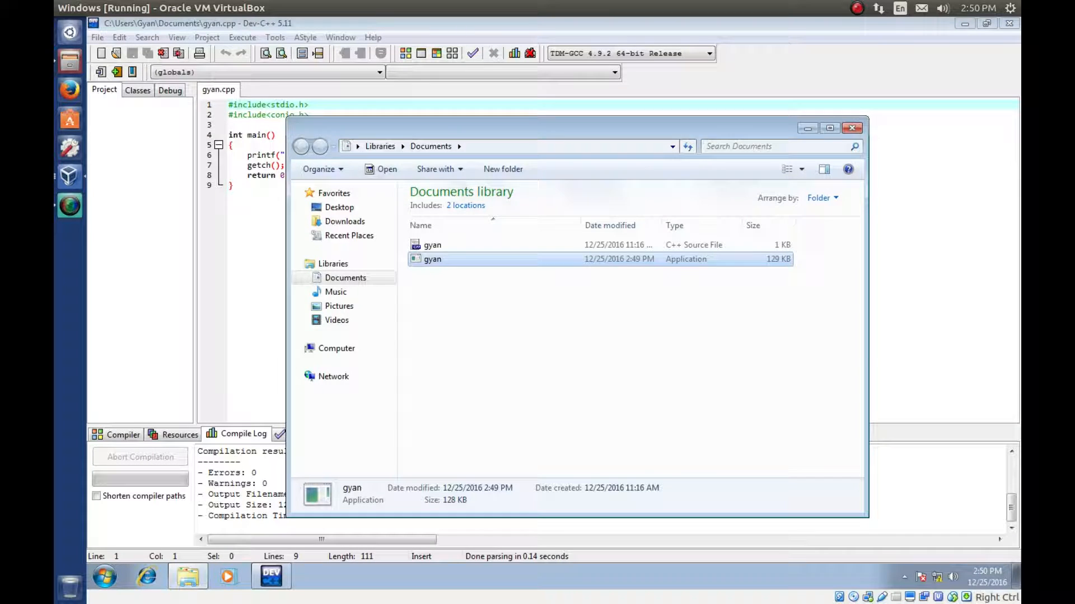
double_click(432, 259)
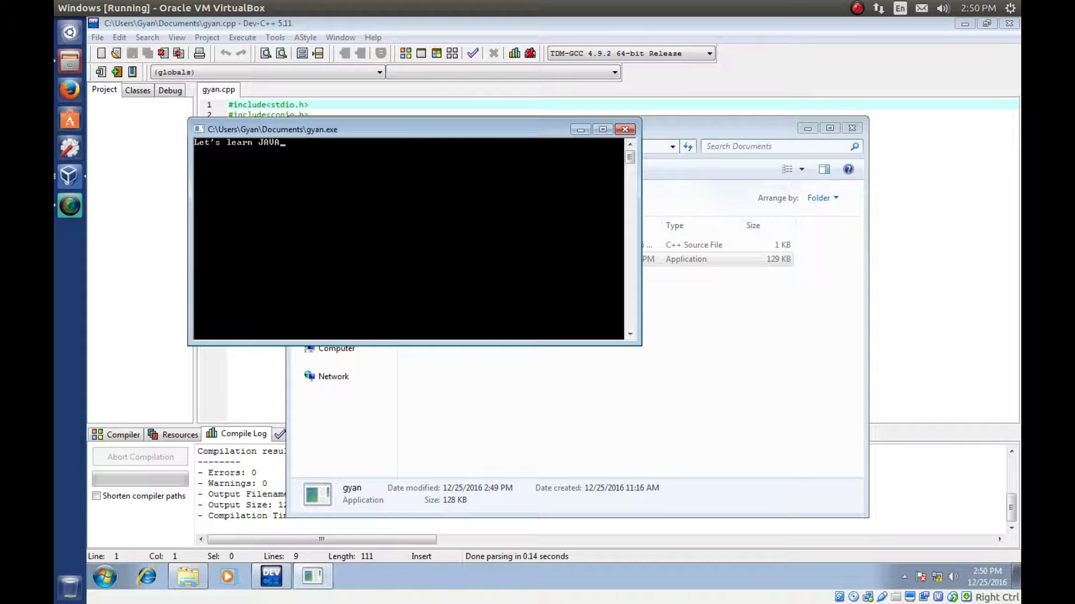
click(625, 129)
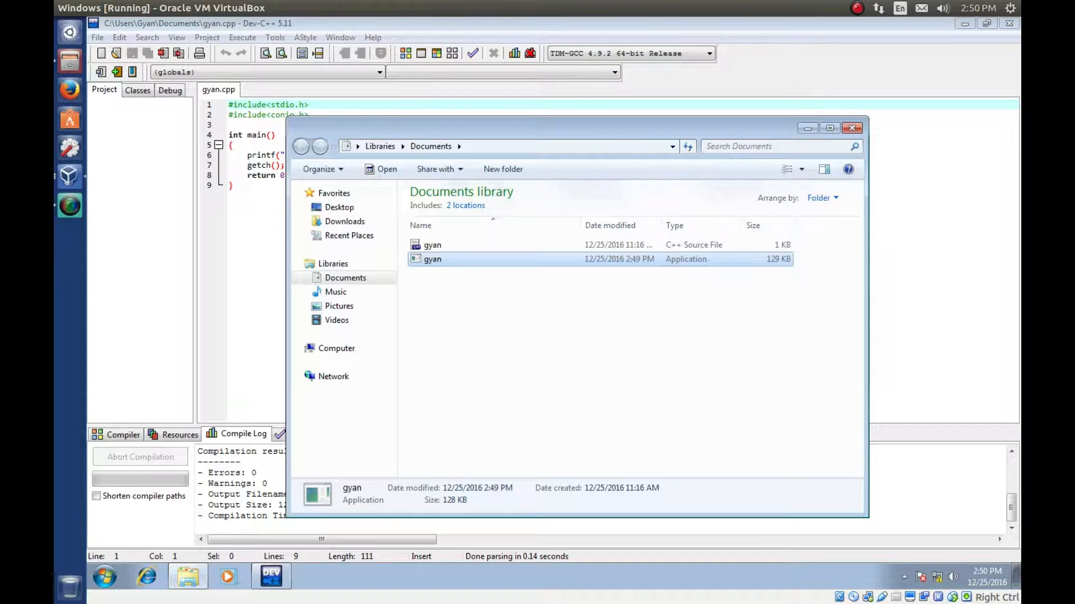
right_click(433, 259)
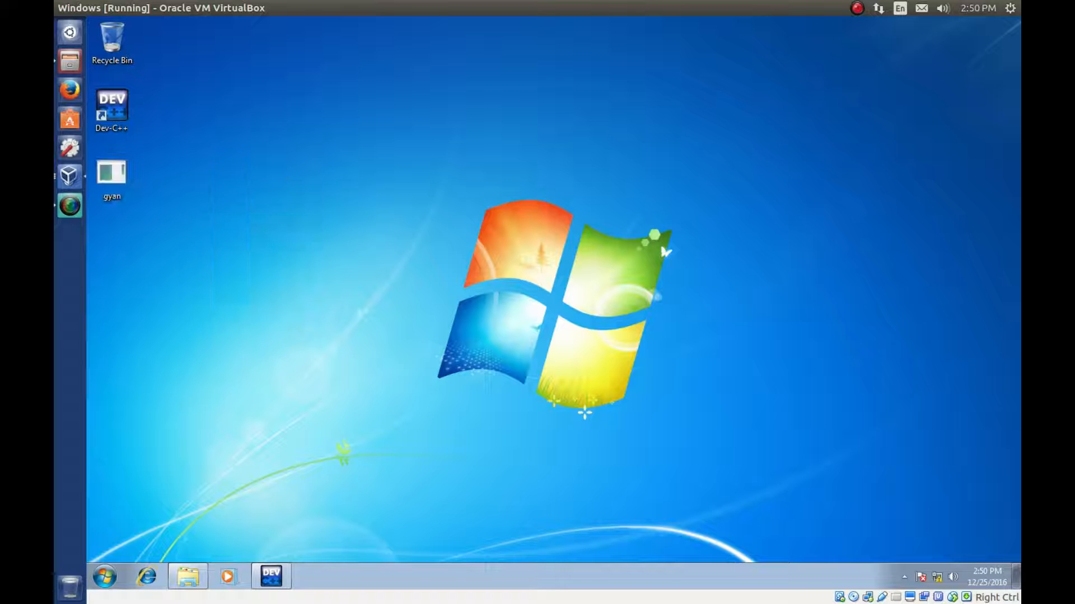
Step: Run the desktop copy of gyan, see "Let's learn JAVA", and close its output window
drag(112, 172, 215, 110)
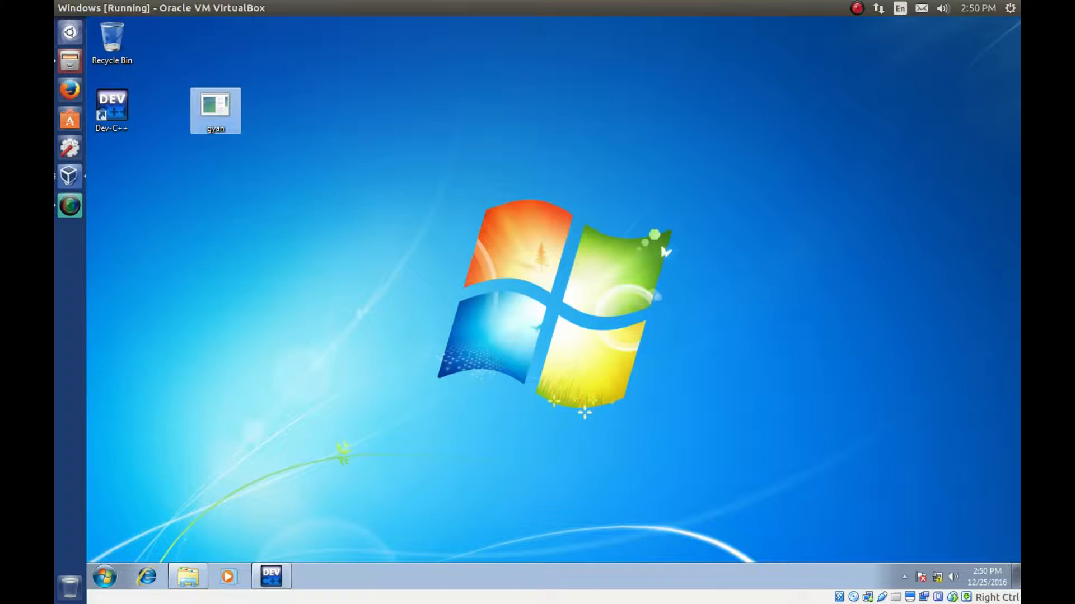
double_click(215, 107)
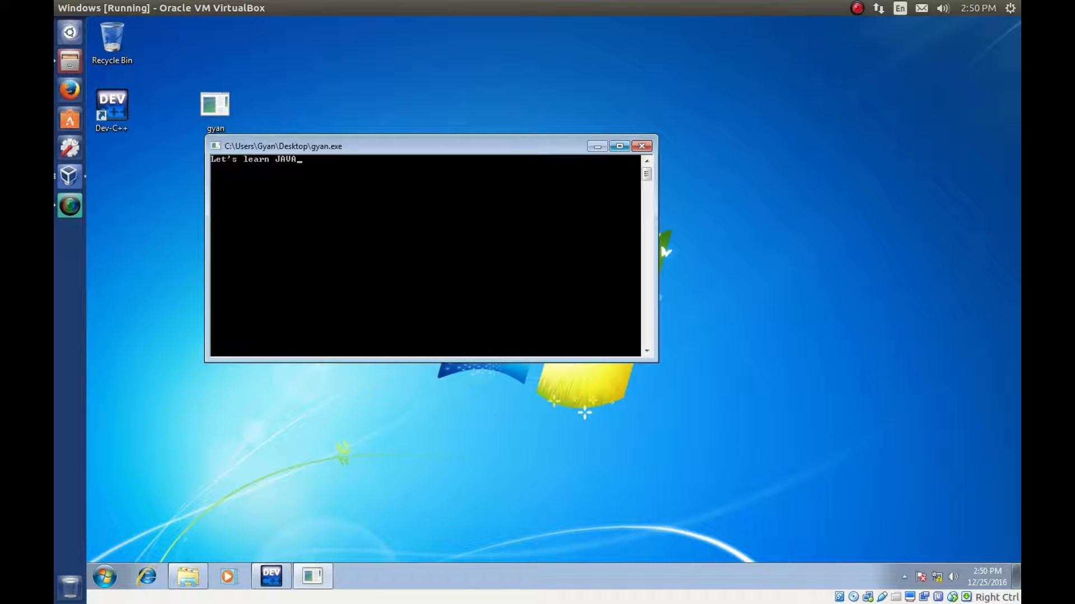
click(641, 145)
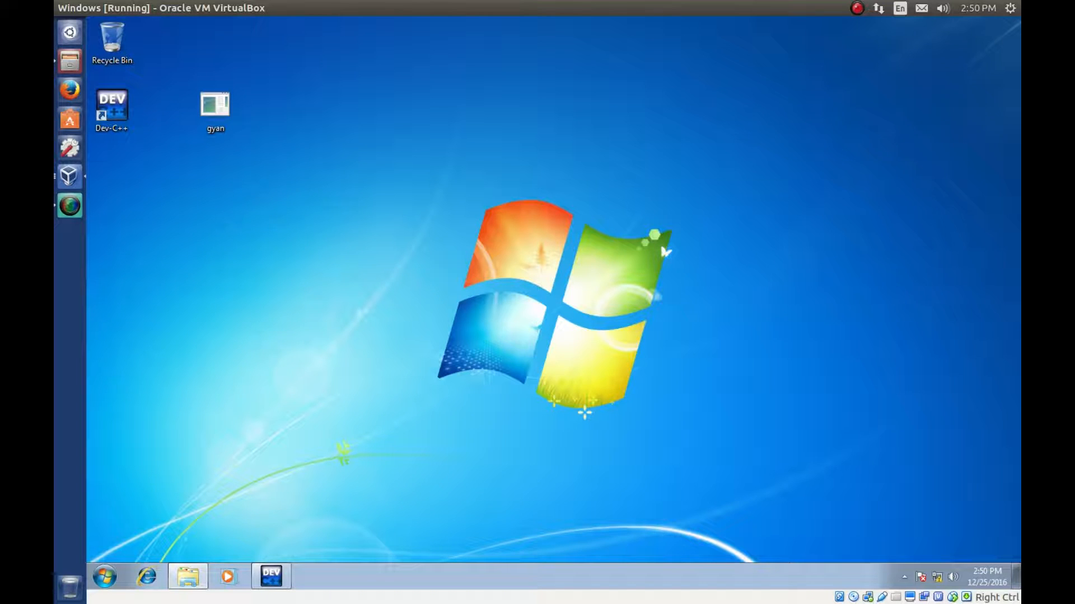
Step: Launch a Command Prompt at C:\Users\Gyan from the Start menu
click(104, 576)
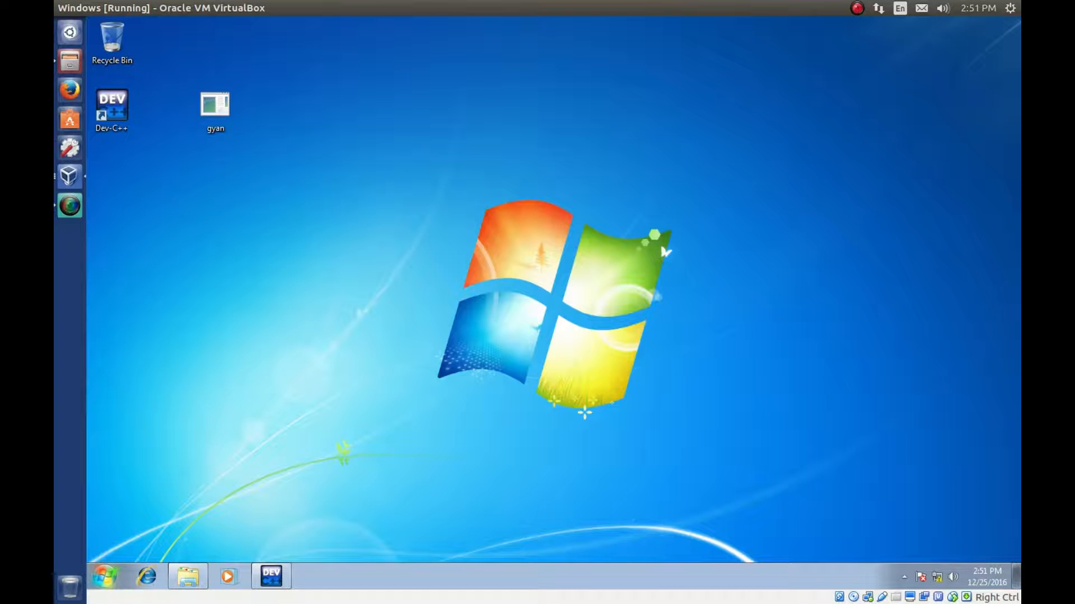
click(104, 576)
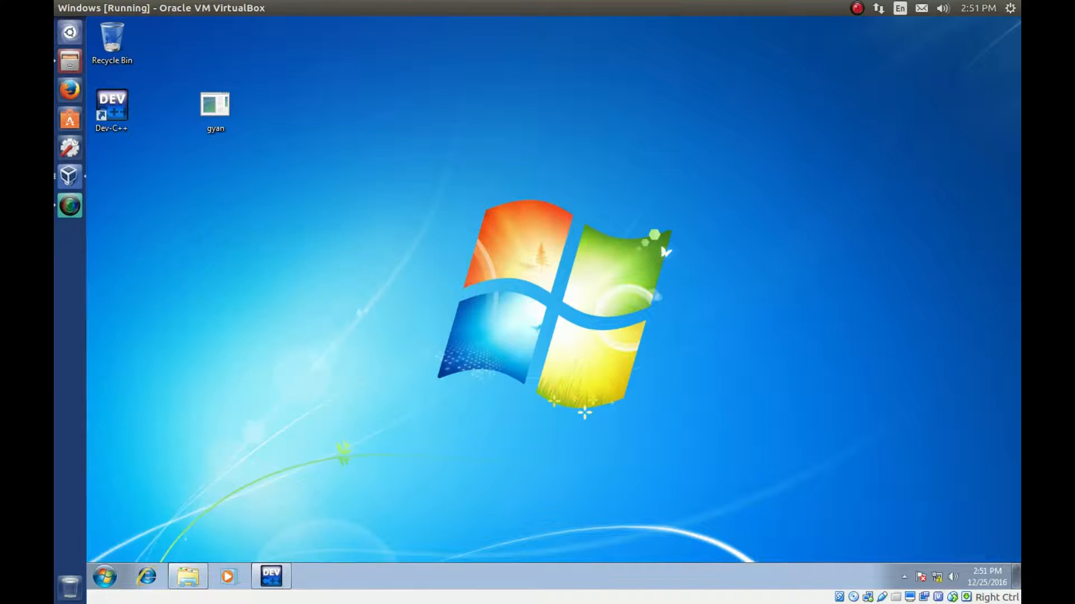
double_click(215, 103)
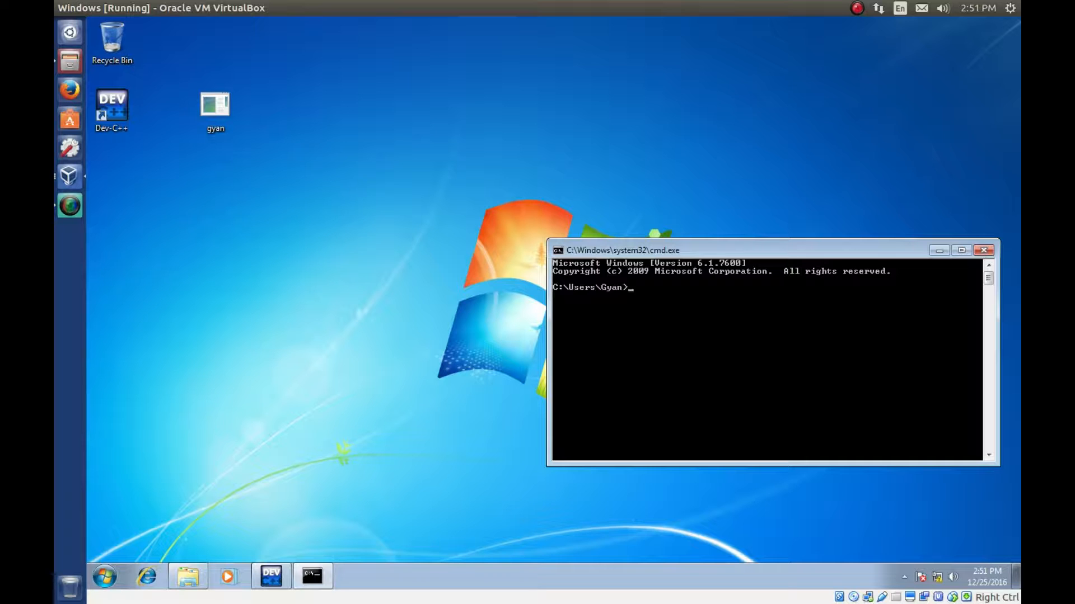
Step: List the user folder with dir, change into Desktop, and clear the screen with cls
text(dir)
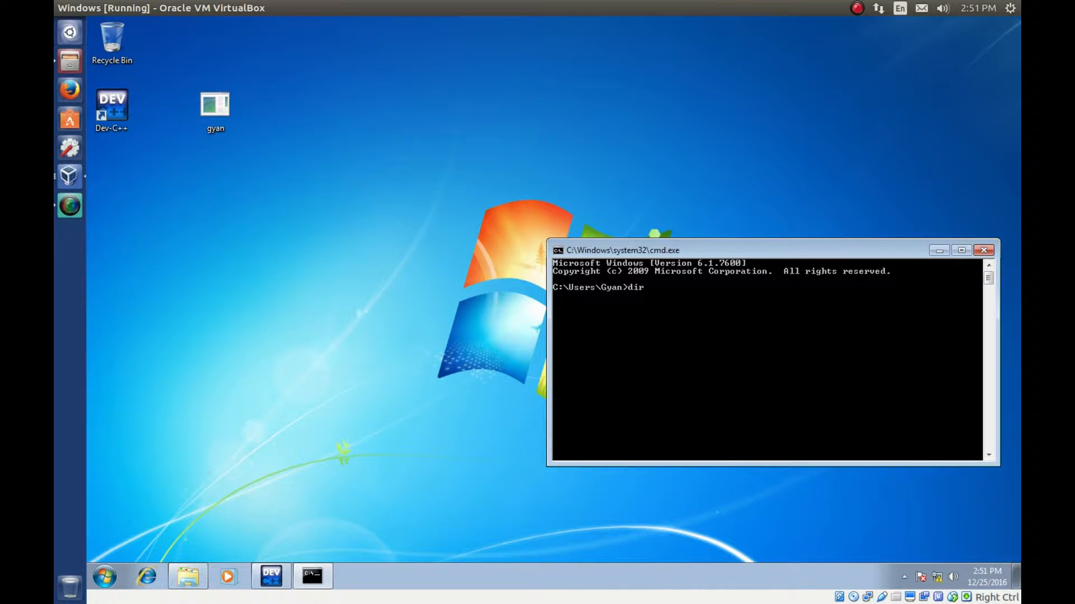
key(Return)
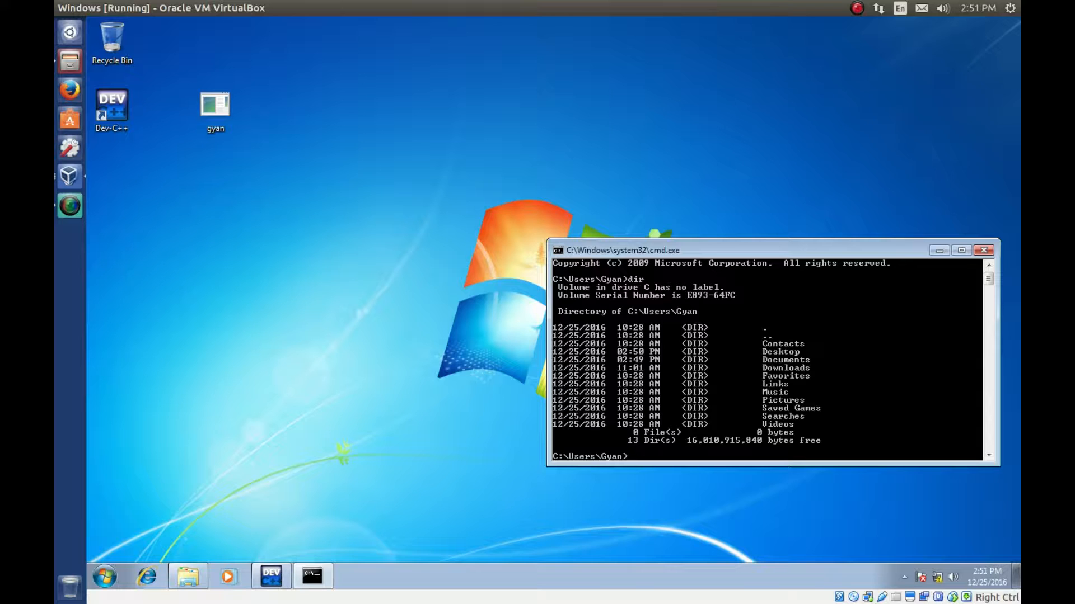
text(cd Des)
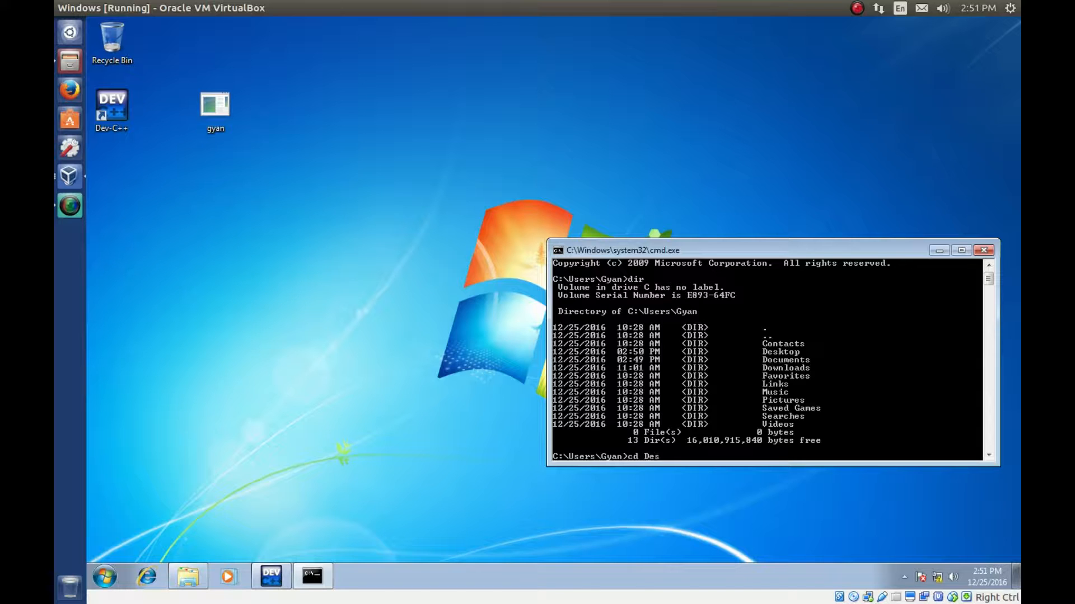
key(Return)
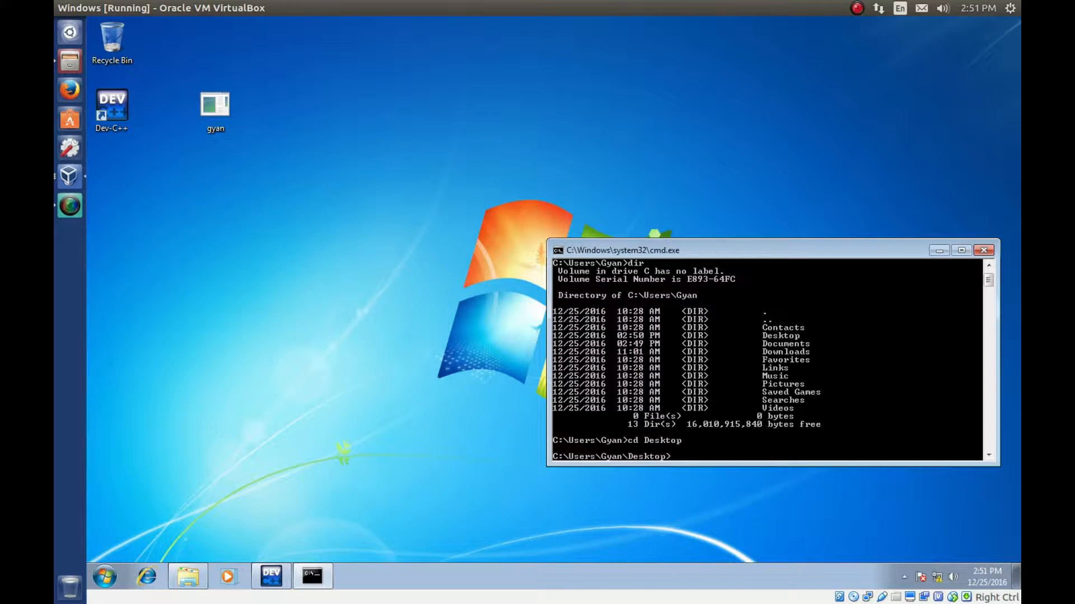
text(cls)
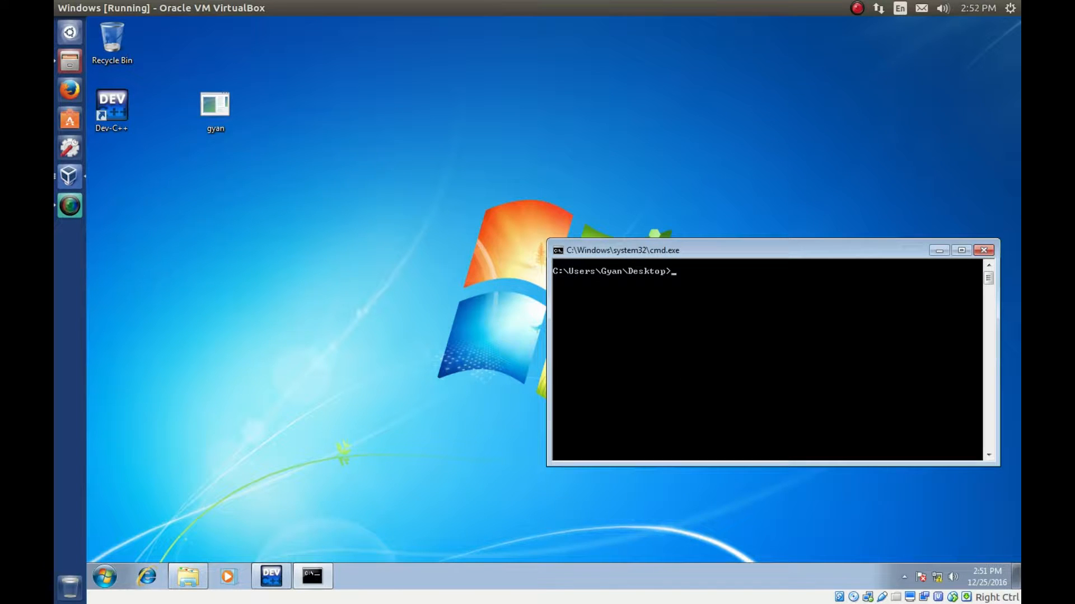
Step: Run gyan from the Desktop folder so it prints "Let's learn JAVA"
text(g)
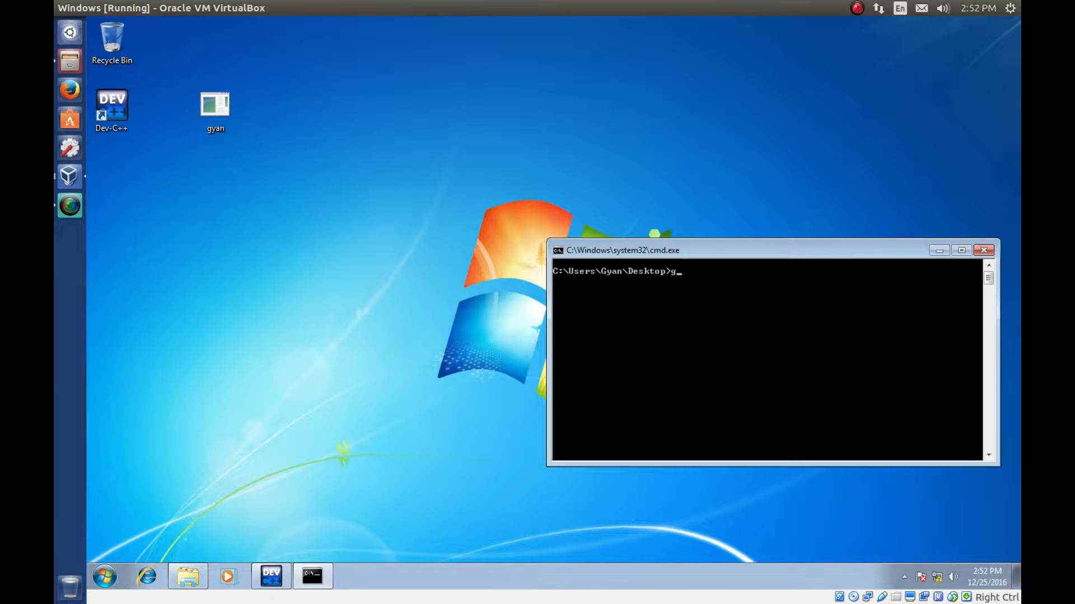
key(Return)
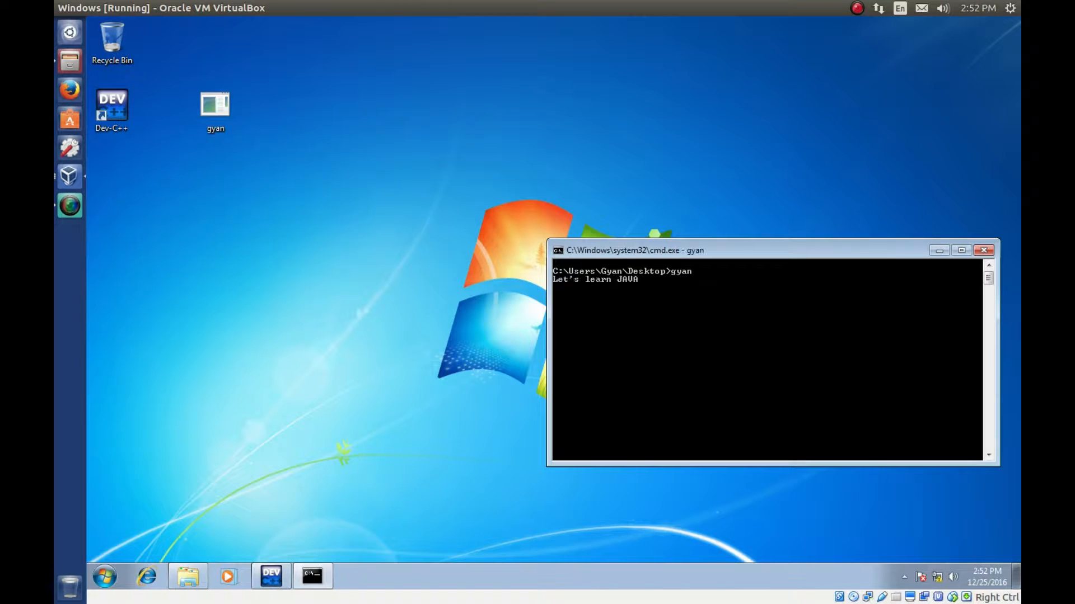